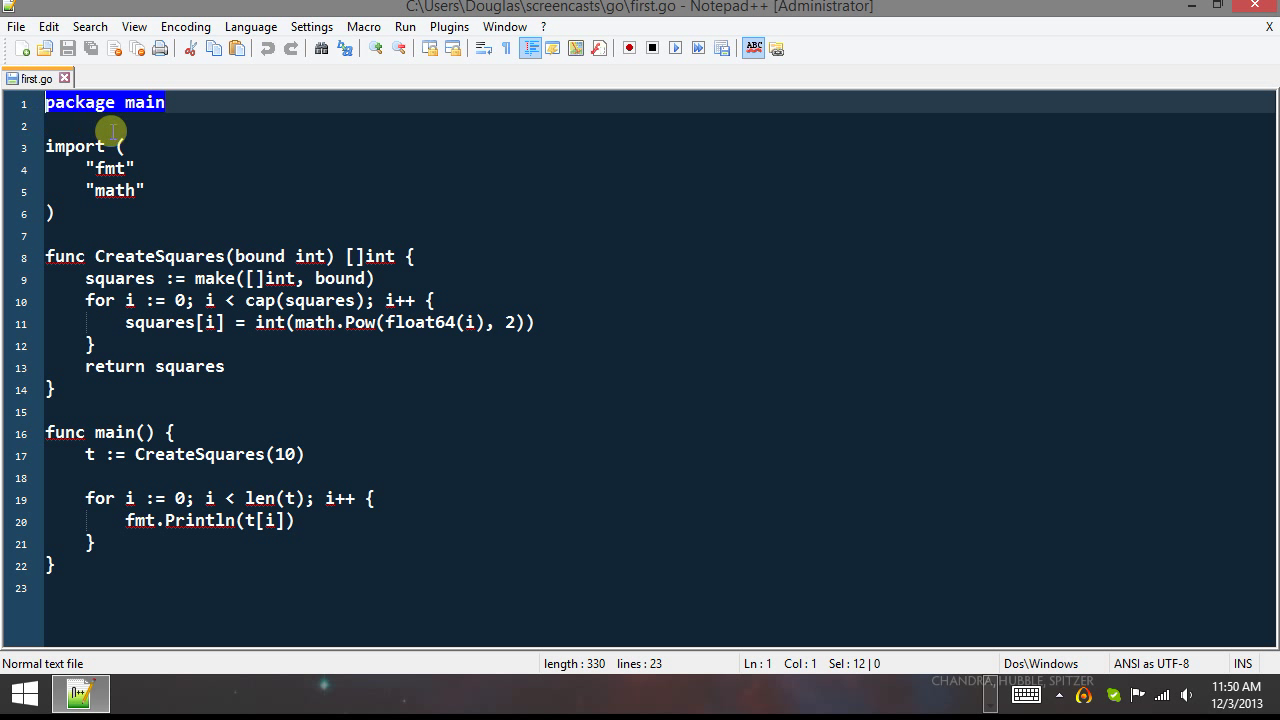
{"action": "mouse_move", "coordinate": [179, 135]}
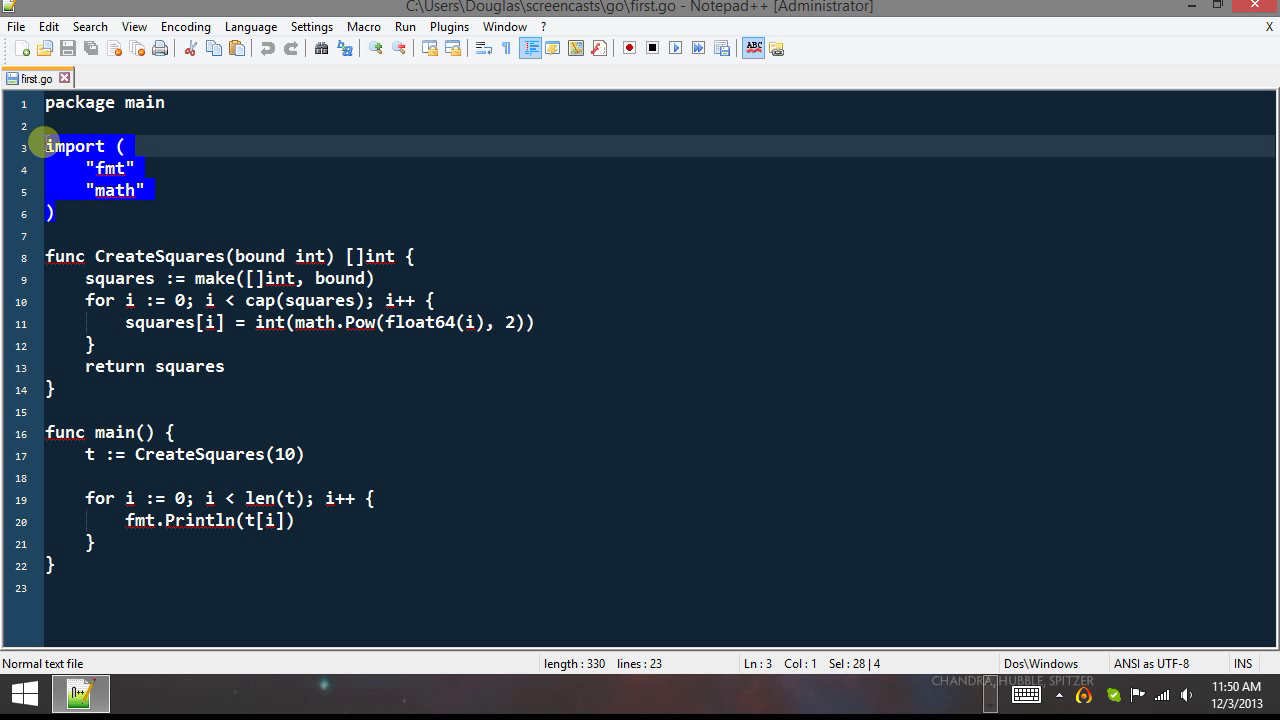
{"action": "mouse_move", "coordinate": [175, 185]}
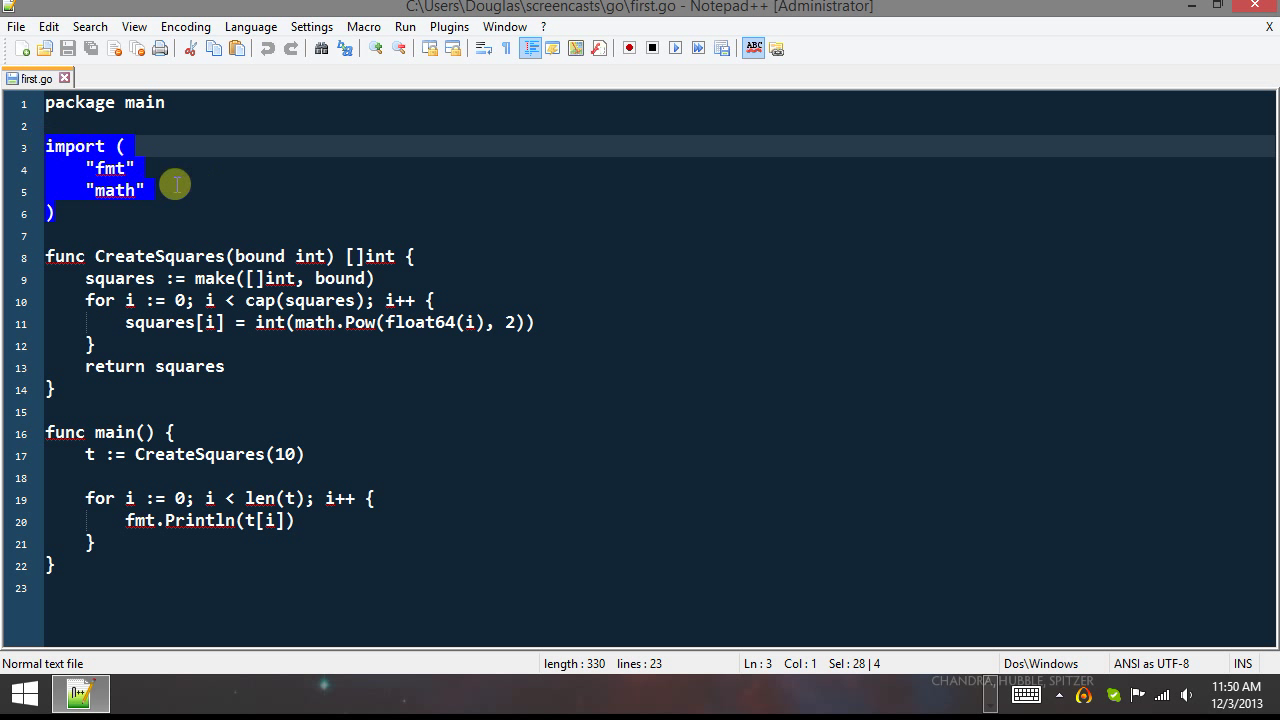
Explain first.go by highlighting the main declaration and the t := CreateSquares(10) statement.
{"action": "left_click", "coordinate": [52, 213]}
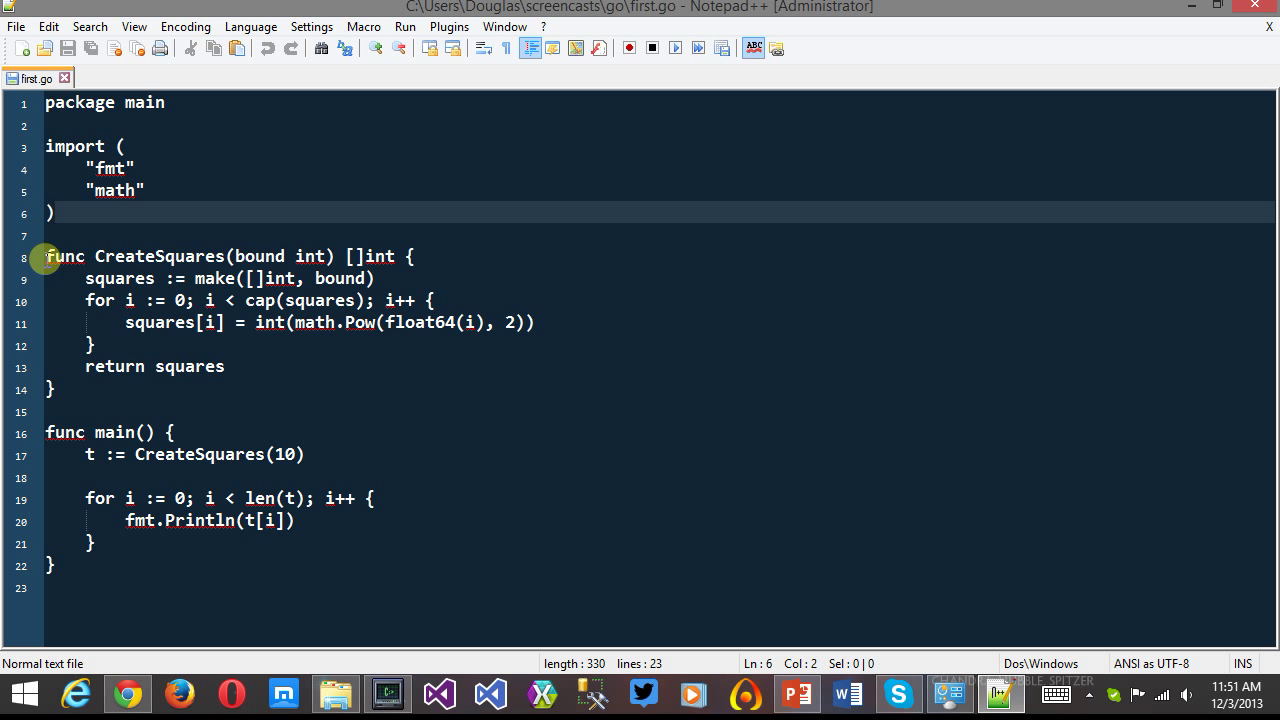
{"action": "left_click", "coordinate": [118, 431]}
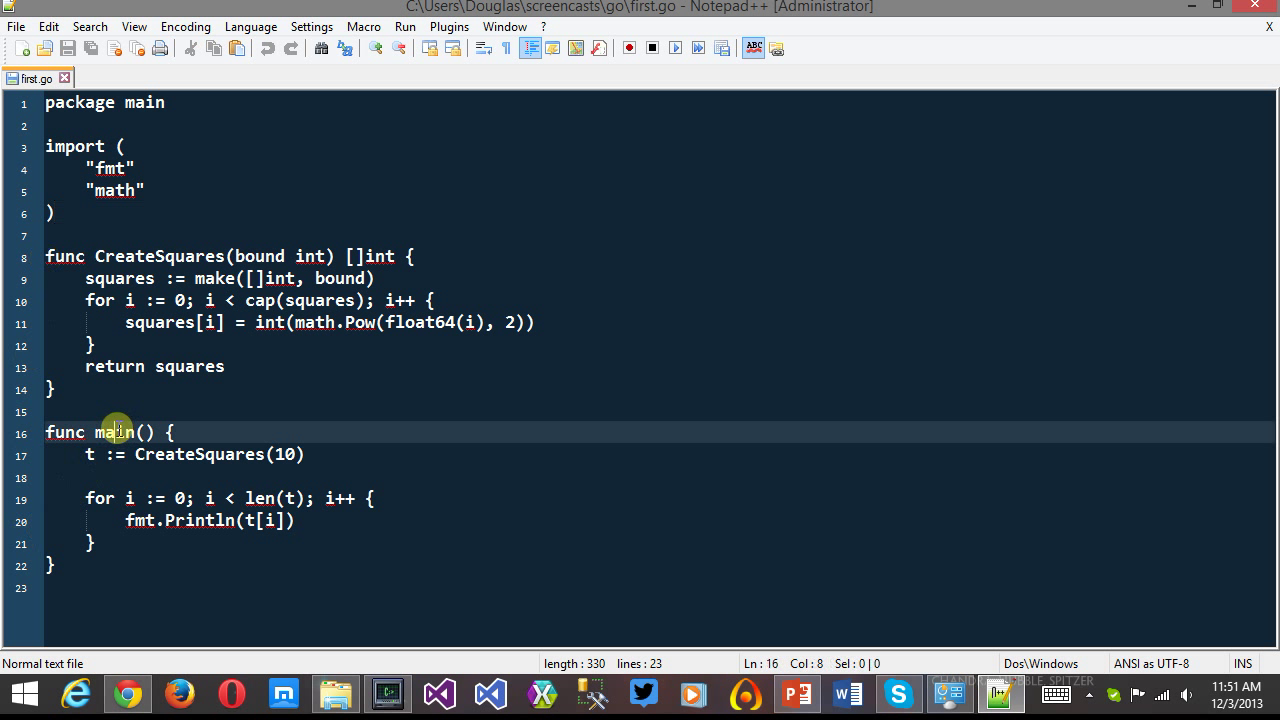
{"action": "double_click", "coordinate": [115, 432]}
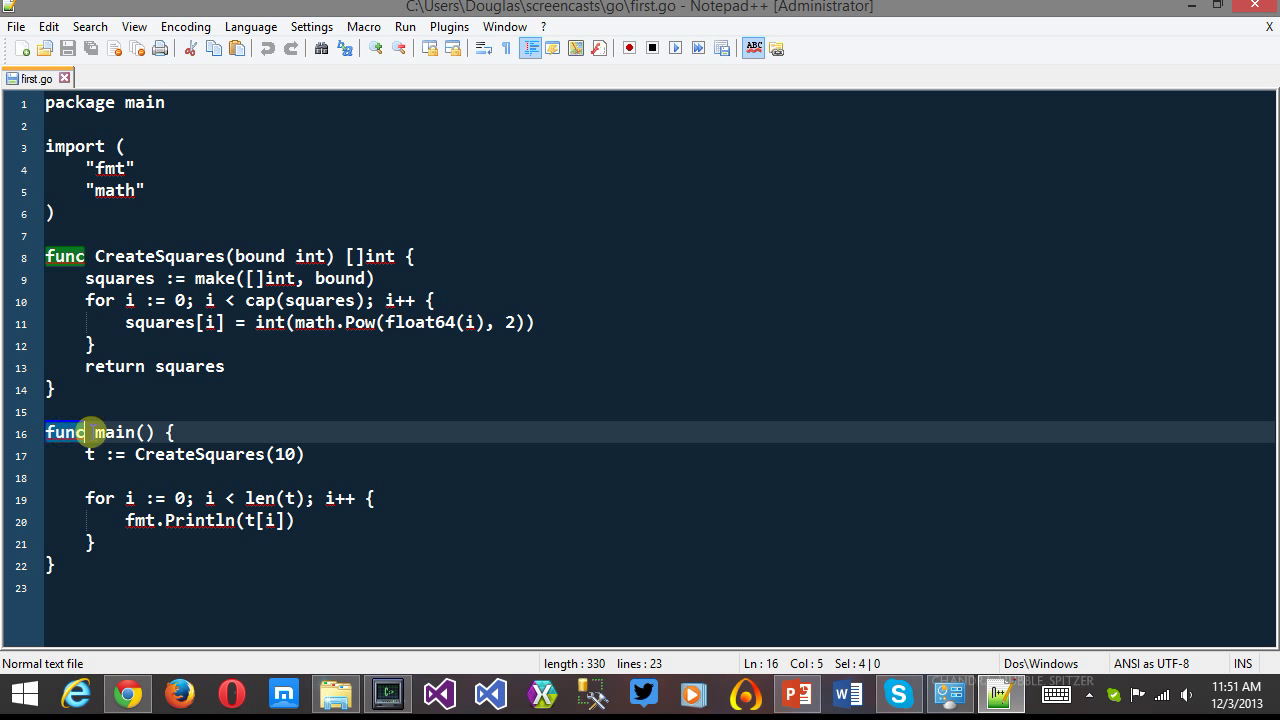
{"action": "double_click", "coordinate": [114, 432]}
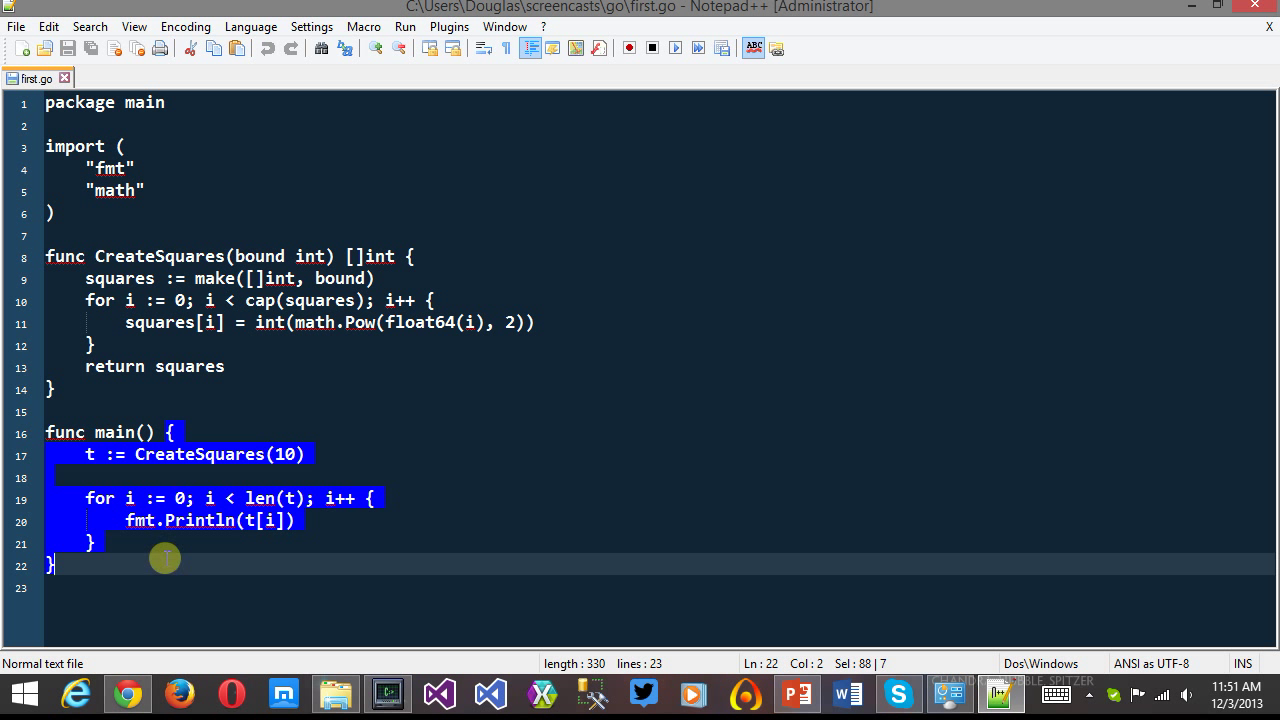
{"action": "mouse_move", "coordinate": [200, 518]}
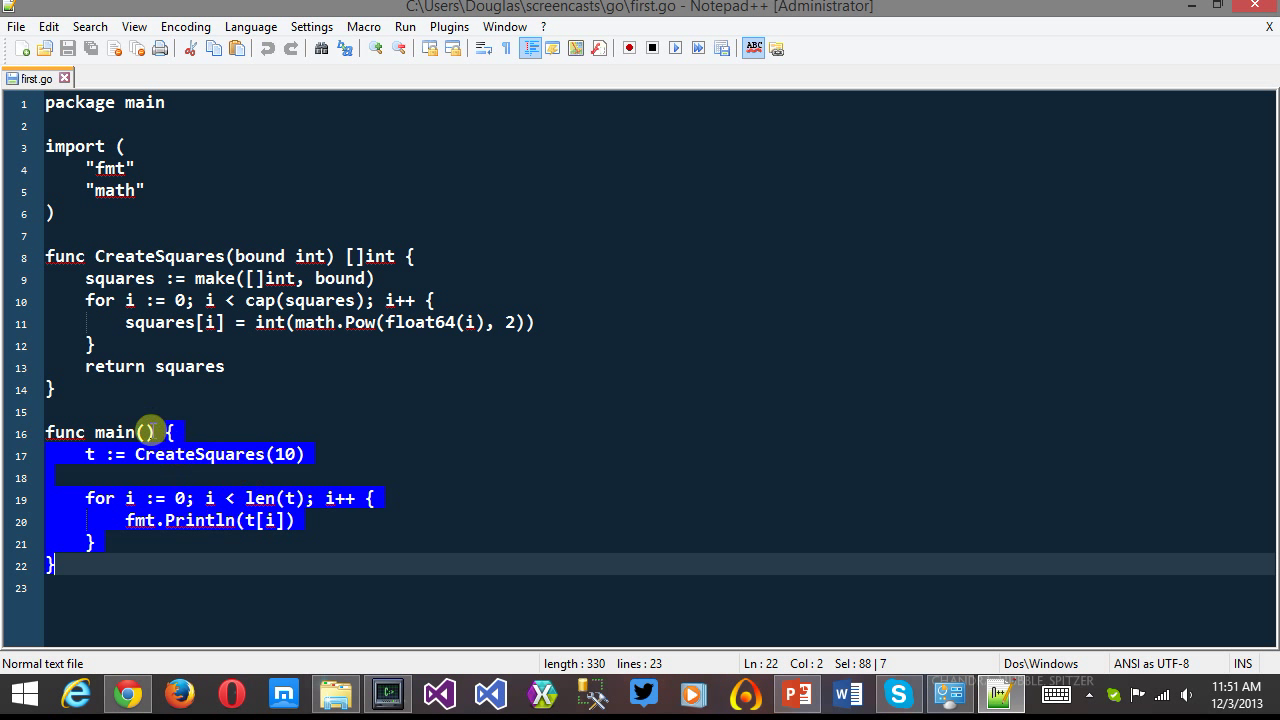
{"action": "left_click", "coordinate": [303, 454]}
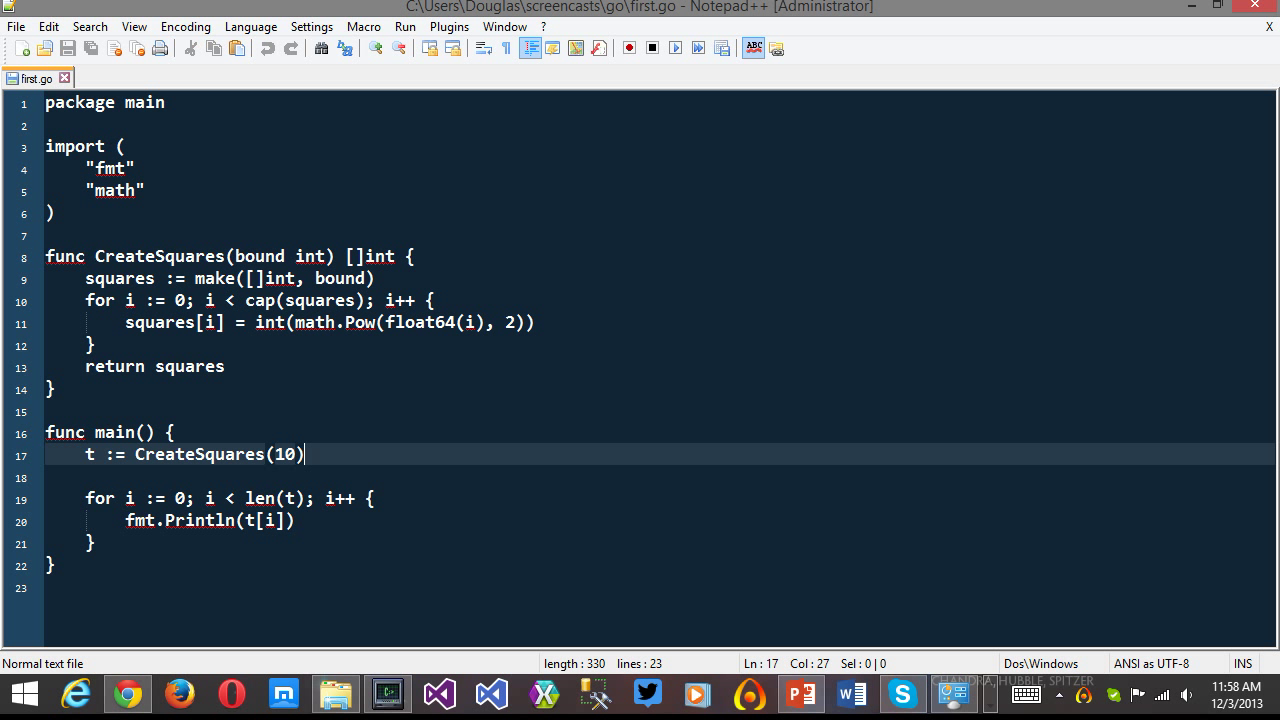
{"action": "left_click_drag", "start_coordinate": [305, 455], "coordinate": [85, 455]}
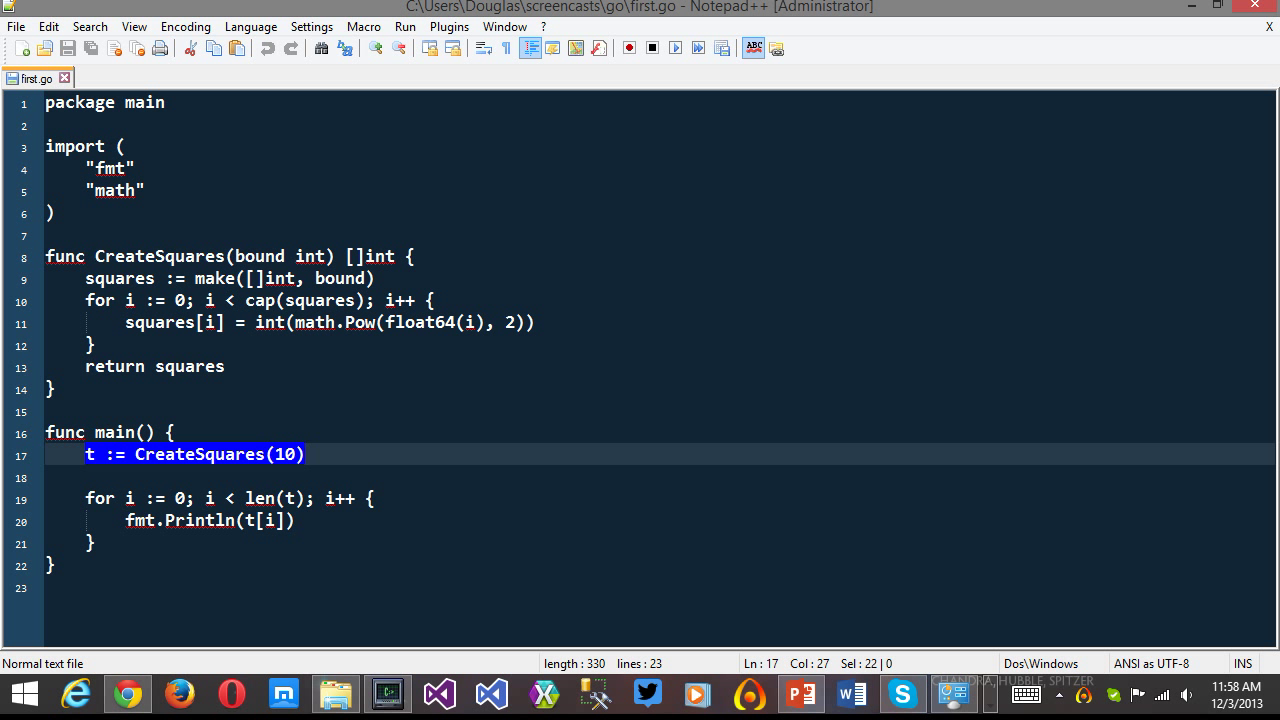
{"action": "left_click", "coordinate": [143, 432]}
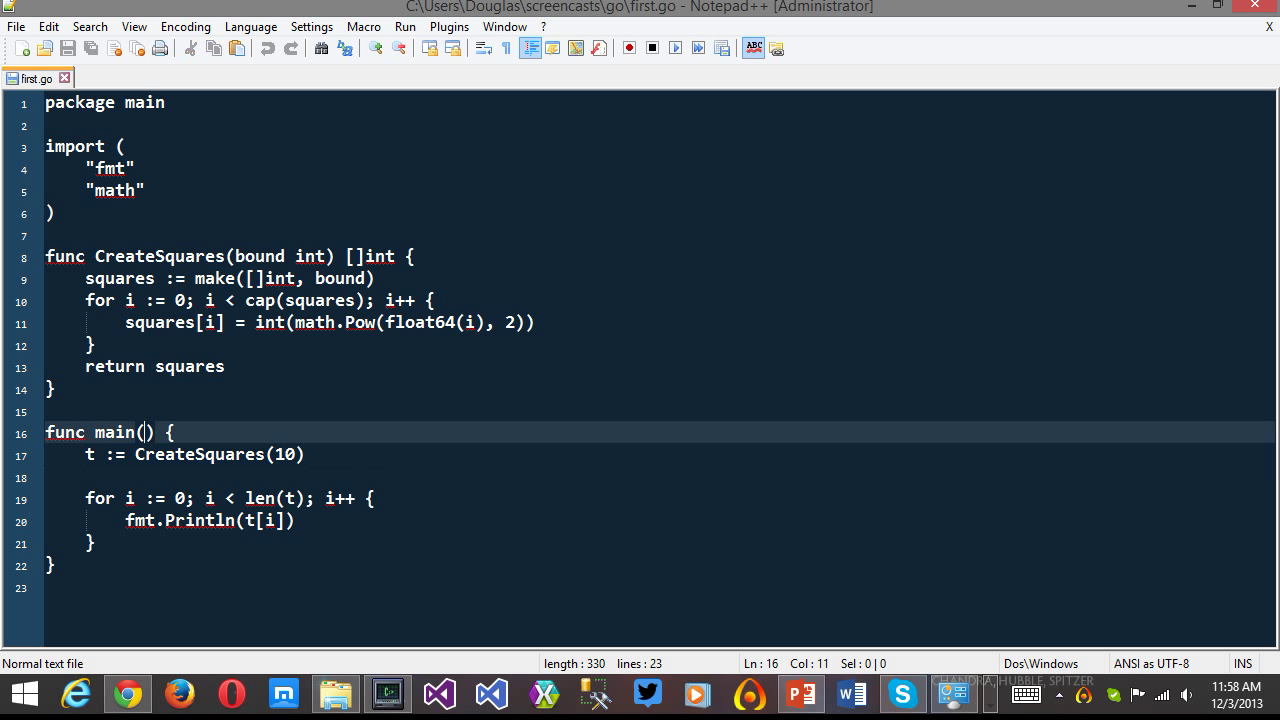
Continue explaining the for loop, the := operator on line 9 and math.Pow.
{"action": "double_click", "coordinate": [112, 454]}
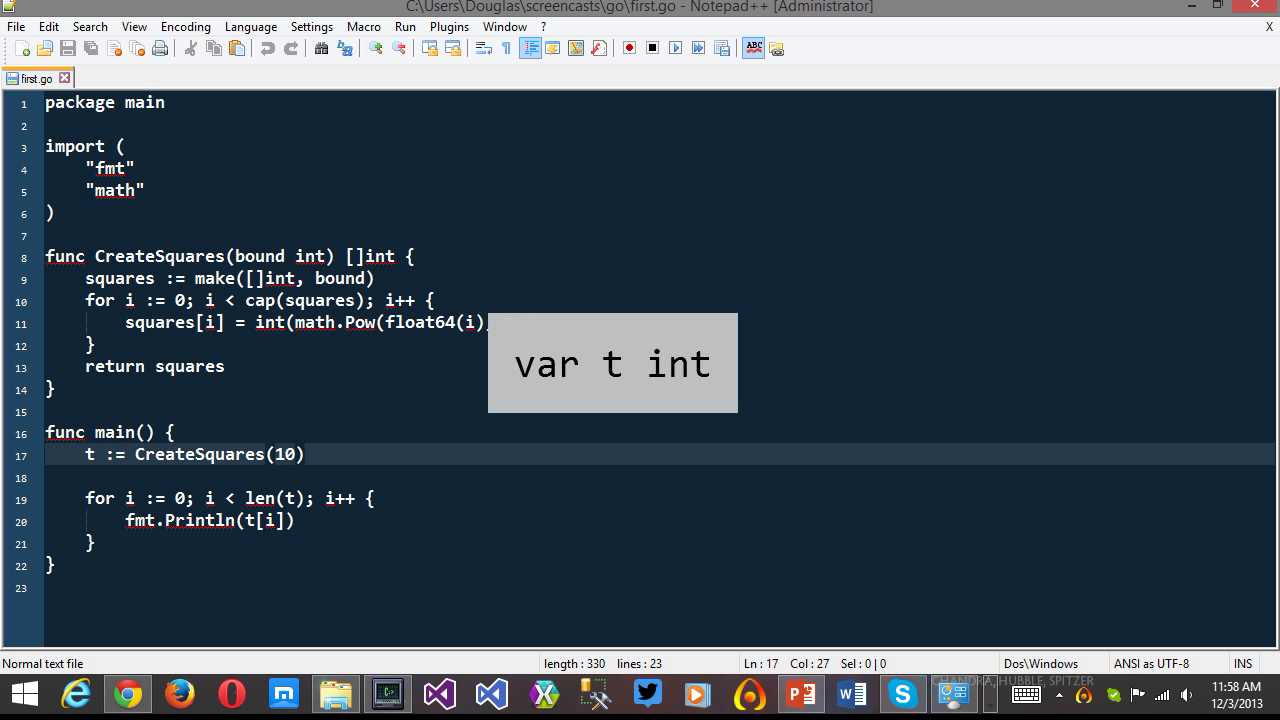
{"action": "type", "text": ", 2))"}
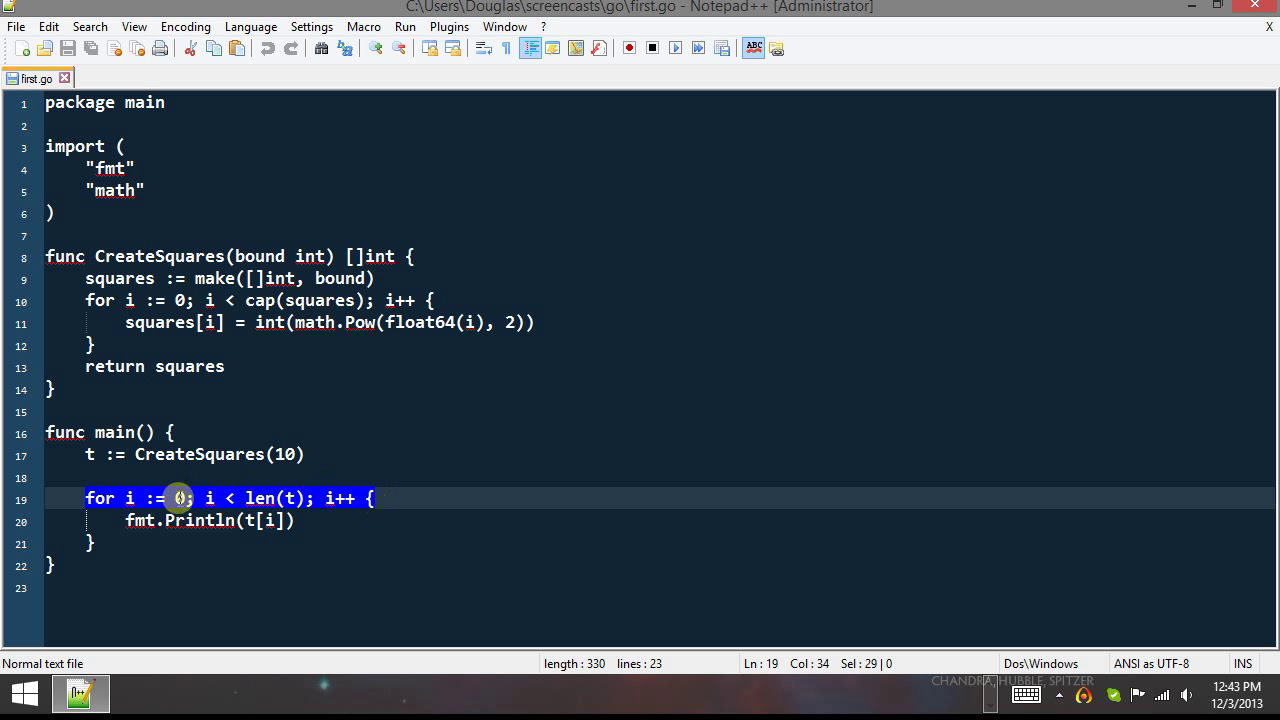
{"action": "left_click", "coordinate": [130, 498]}
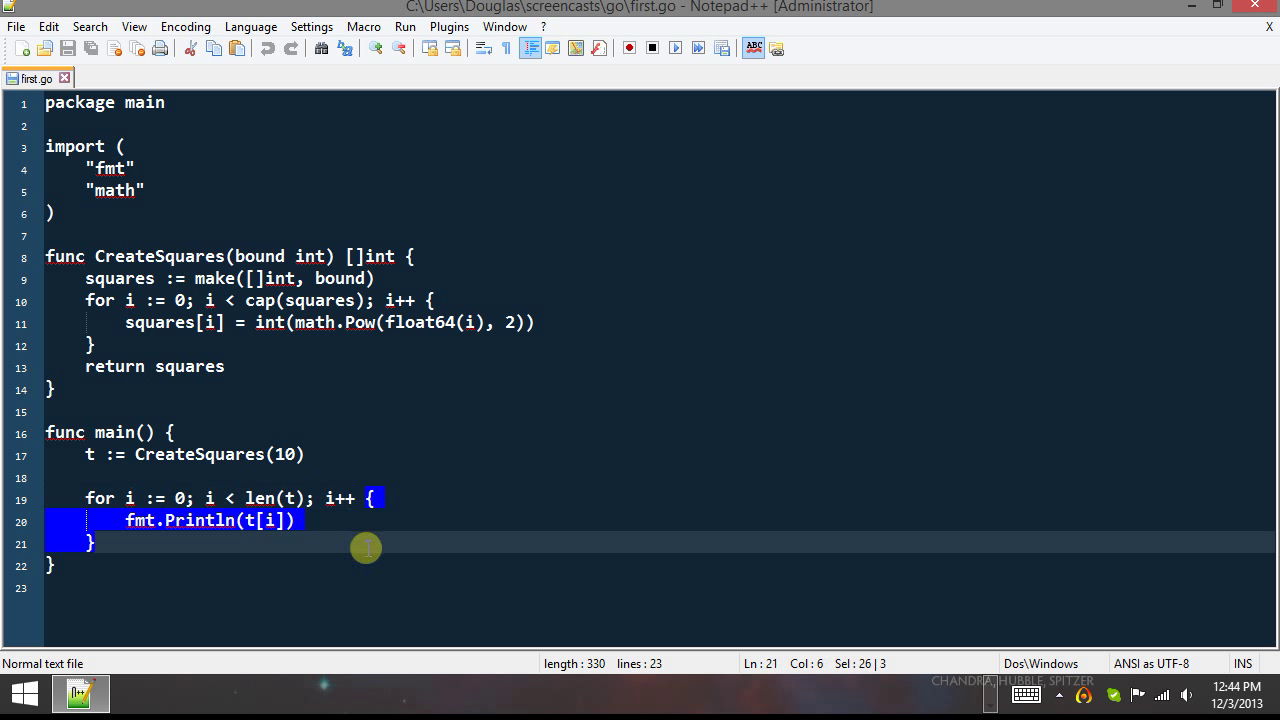
{"action": "mouse_move", "coordinate": [357, 541]}
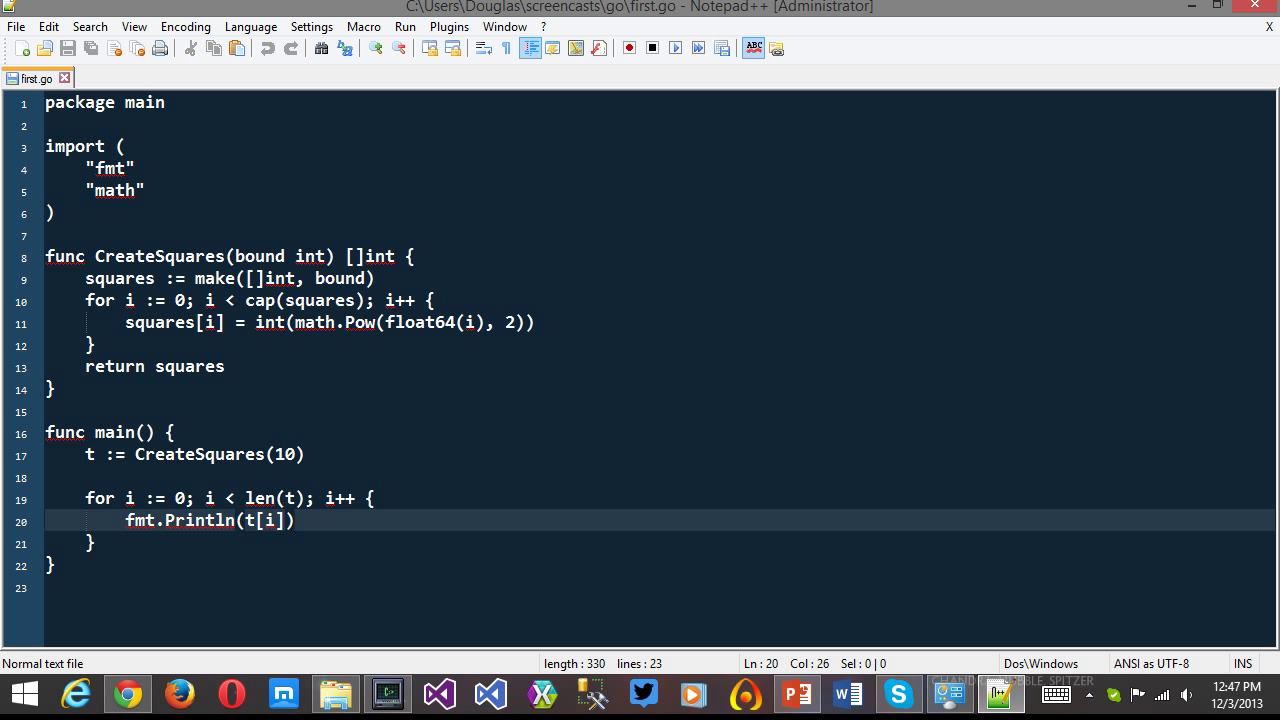
{"action": "double_click", "coordinate": [158, 256]}
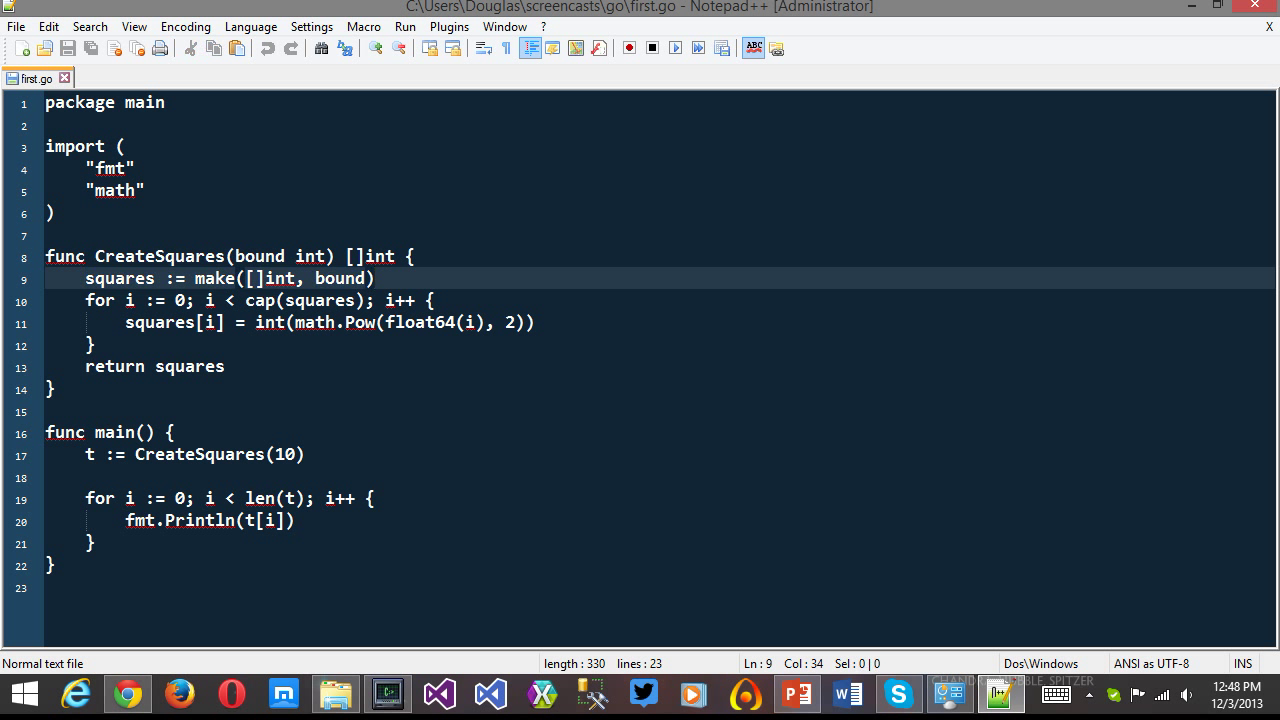
{"action": "double_click", "coordinate": [119, 278]}
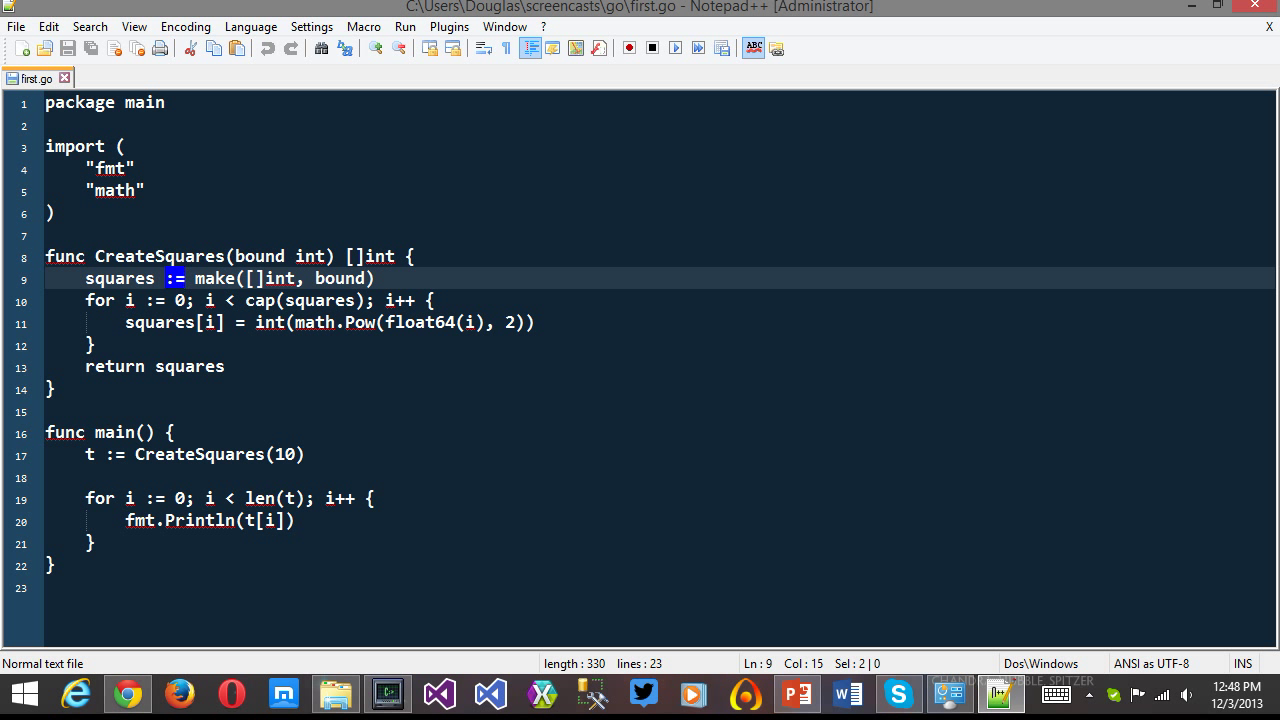
{"action": "left_click", "coordinate": [271, 278]}
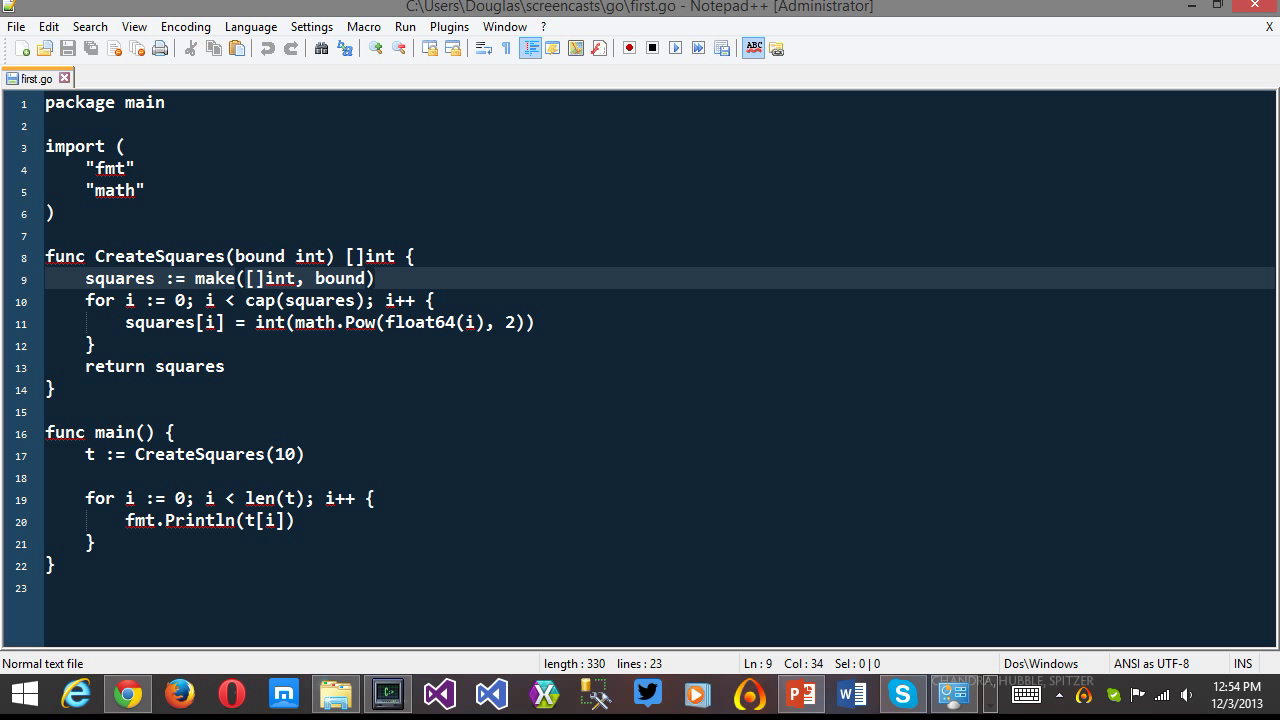
{"action": "double_click", "coordinate": [259, 300]}
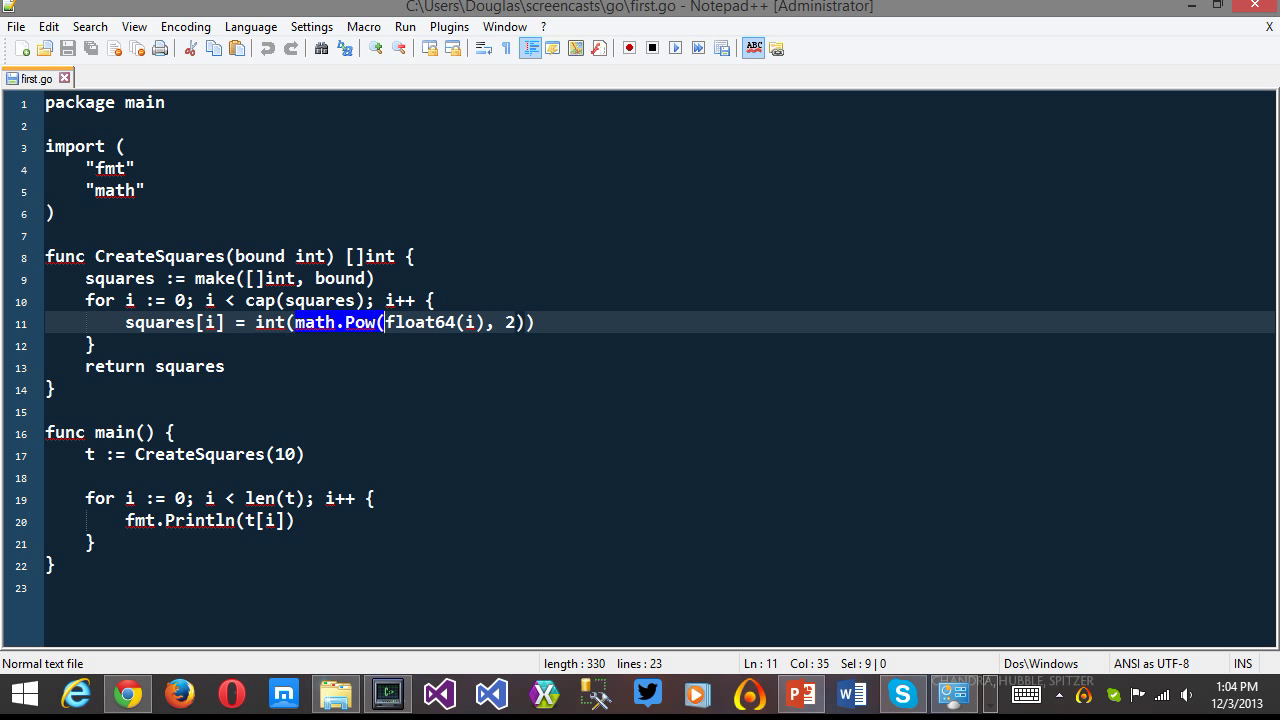
{"action": "left_click", "coordinate": [414, 322]}
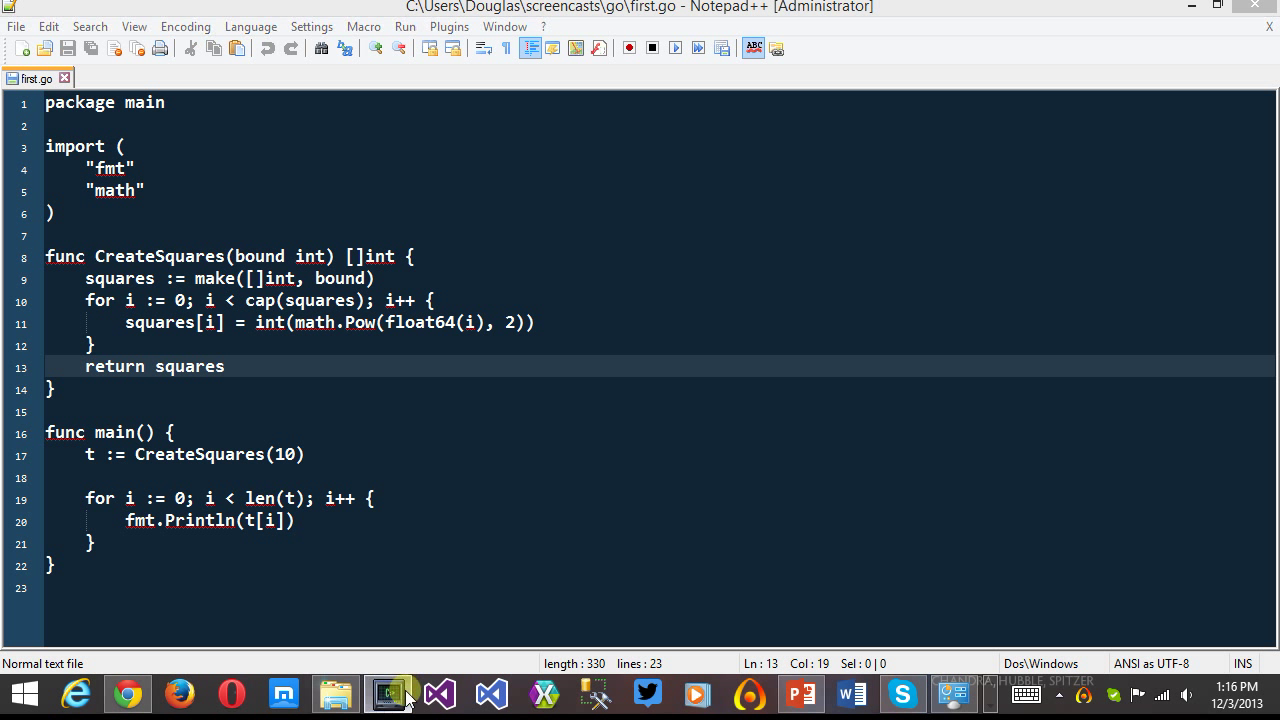
Compile first.go with go build in Console2 and list the directory showing first.exe.
{"action": "left_click", "coordinate": [388, 693]}
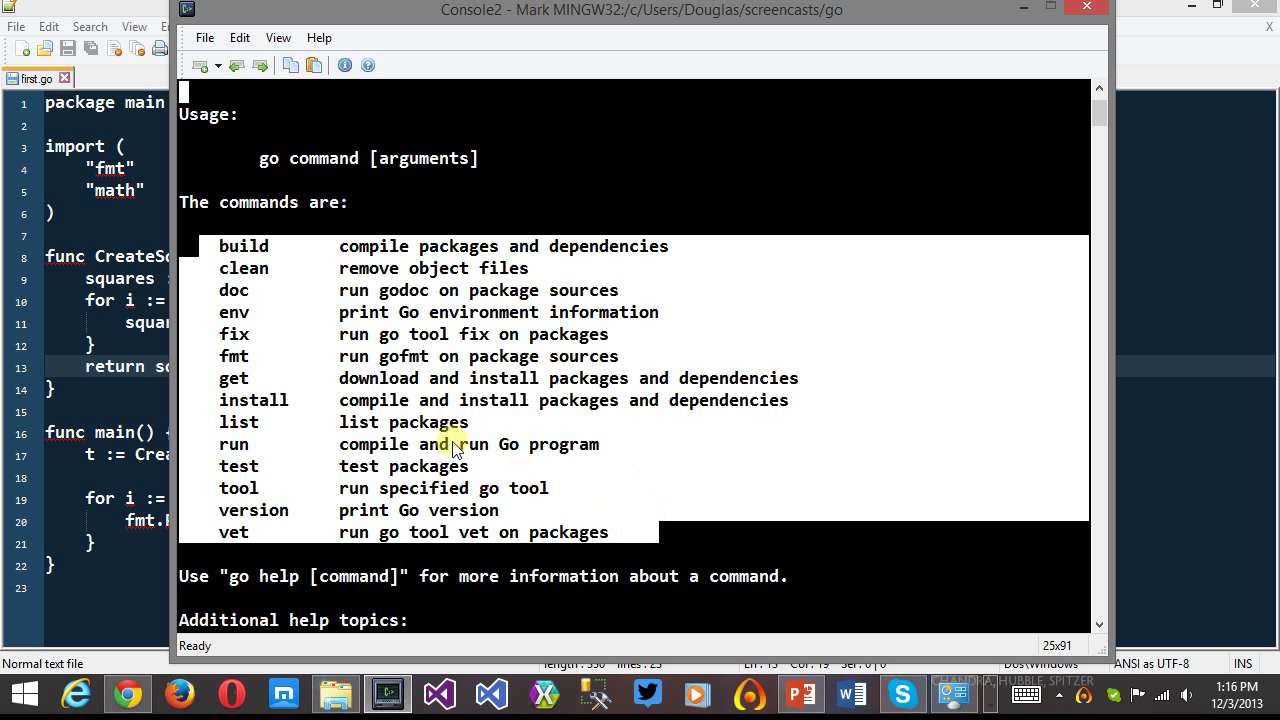
{"action": "mouse_move", "coordinate": [215, 255]}
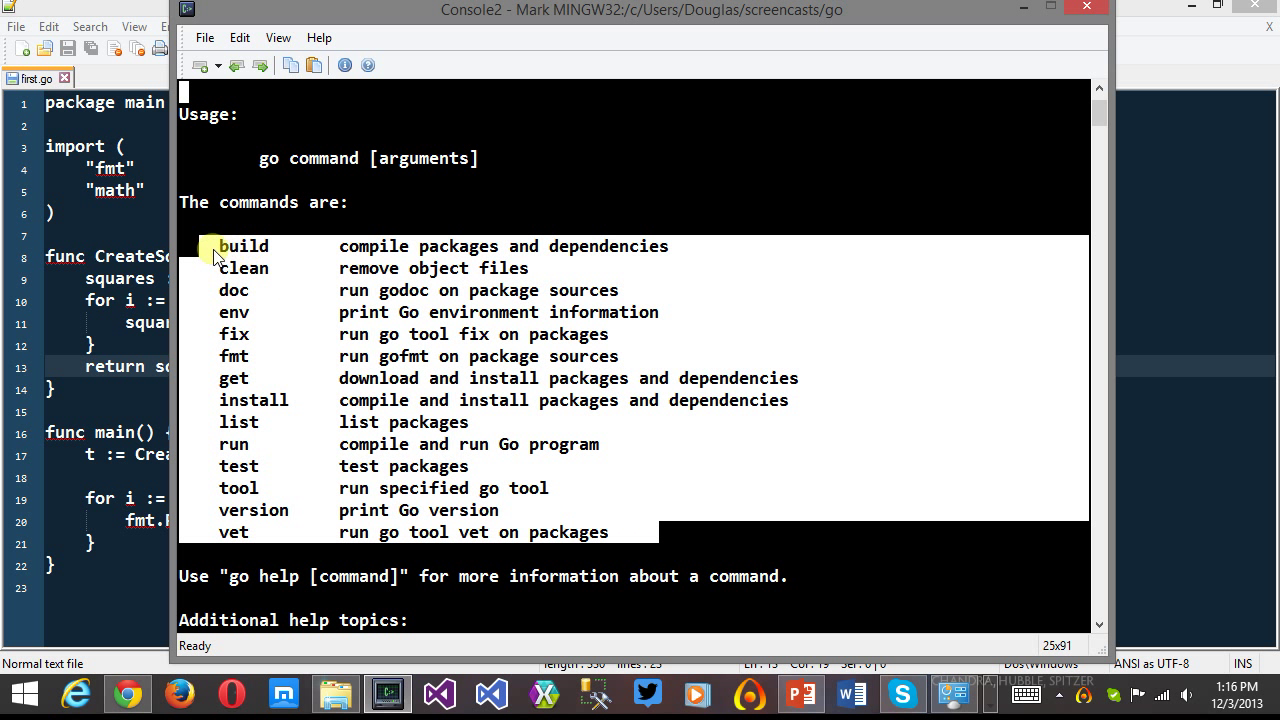
{"action": "mouse_move", "coordinate": [398, 525]}
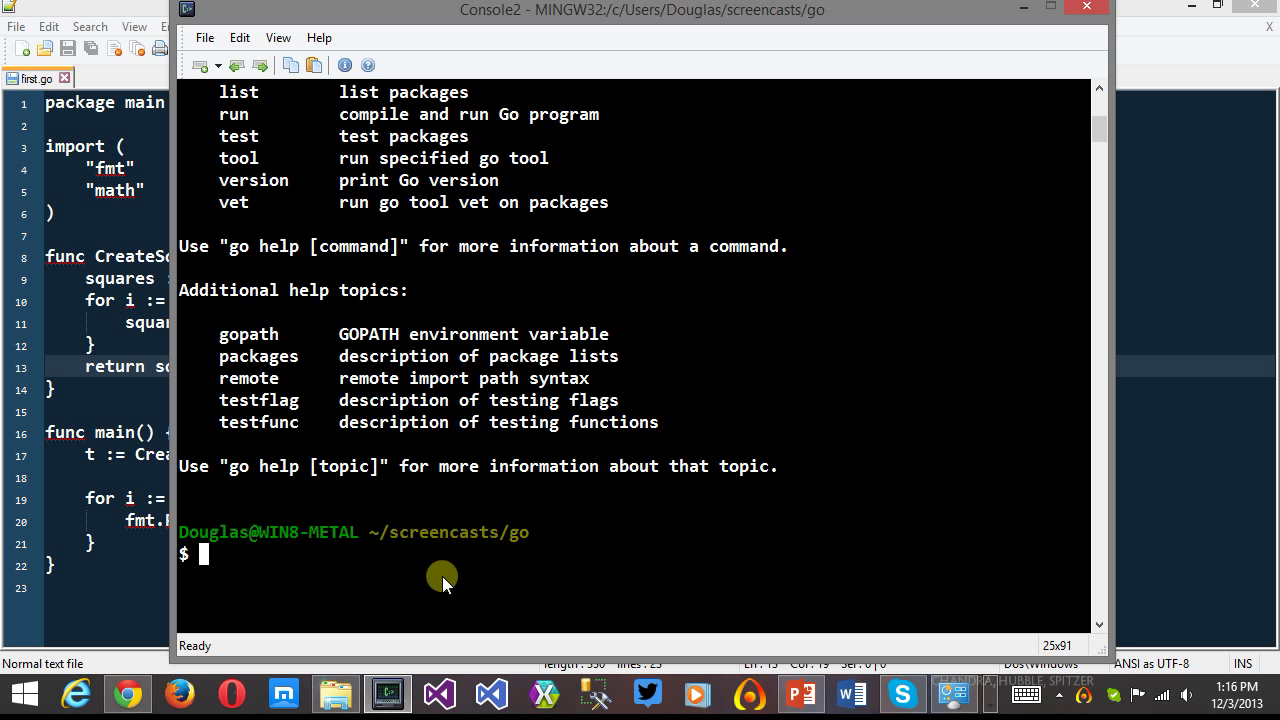
{"action": "type", "text": "g"}
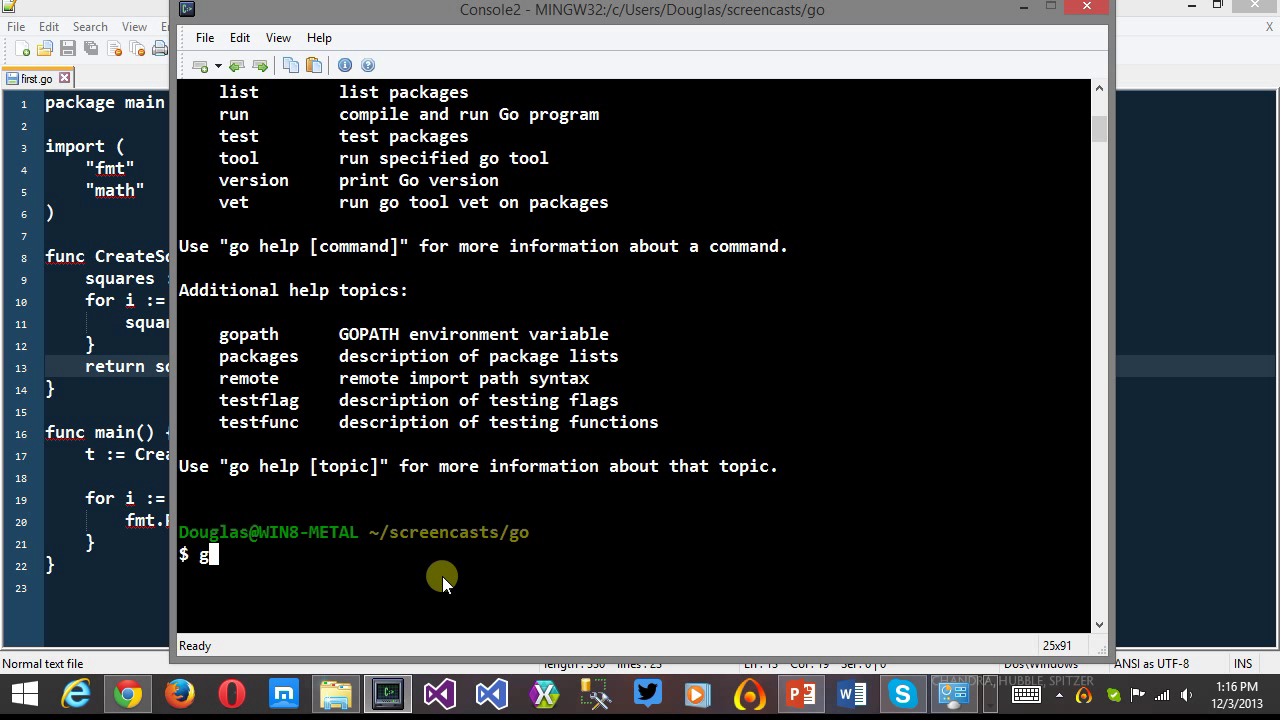
{"action": "type", "text": "o build first.go"}
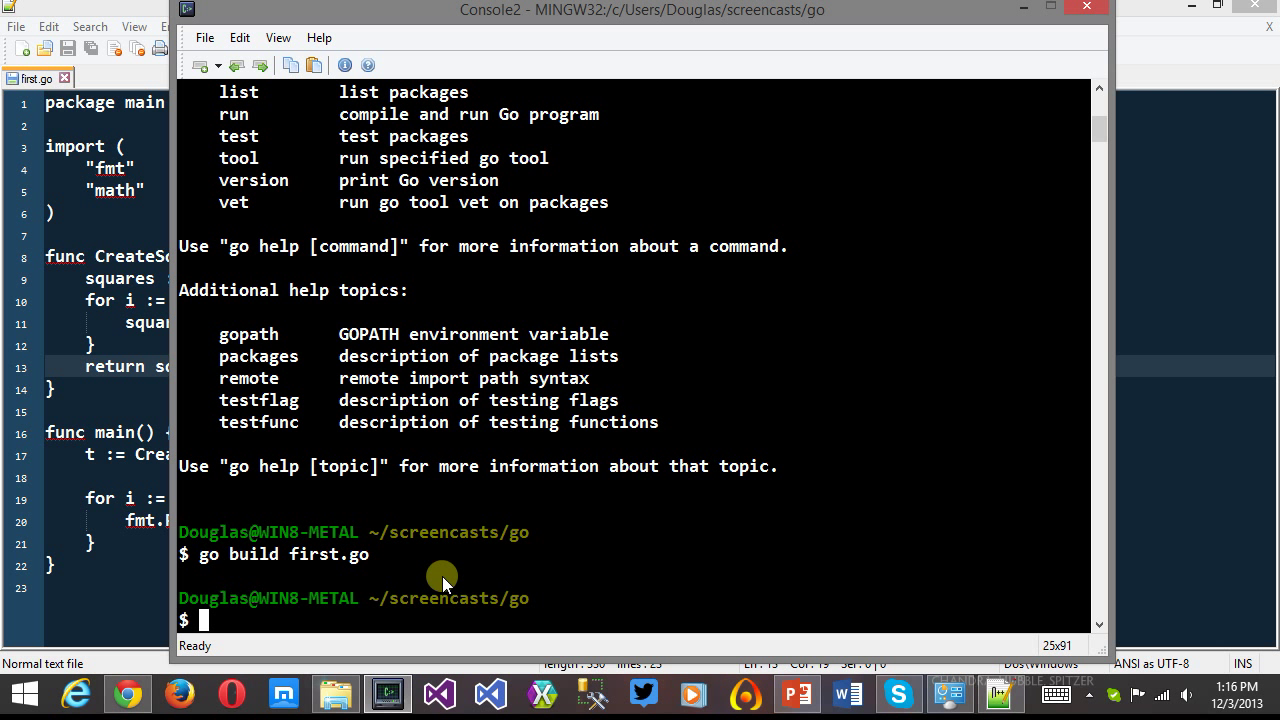
{"action": "type", "text": "ls"}
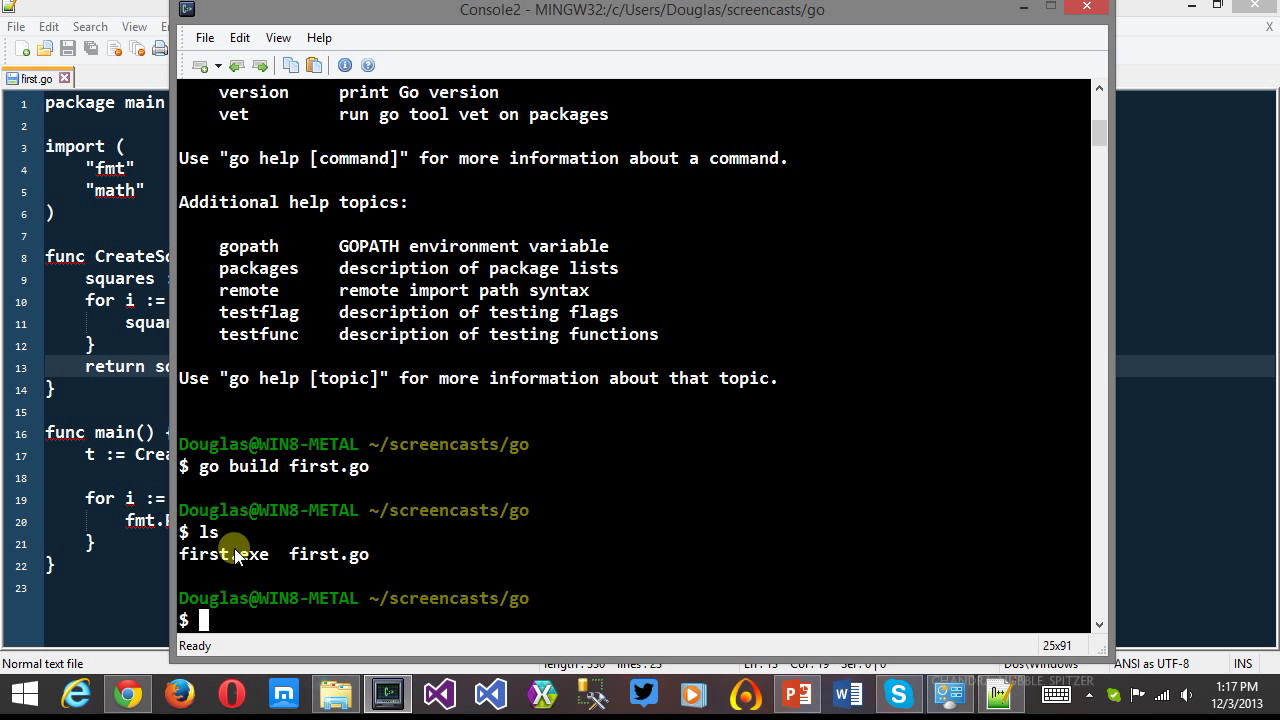
{"action": "mouse_move", "coordinate": [383, 617]}
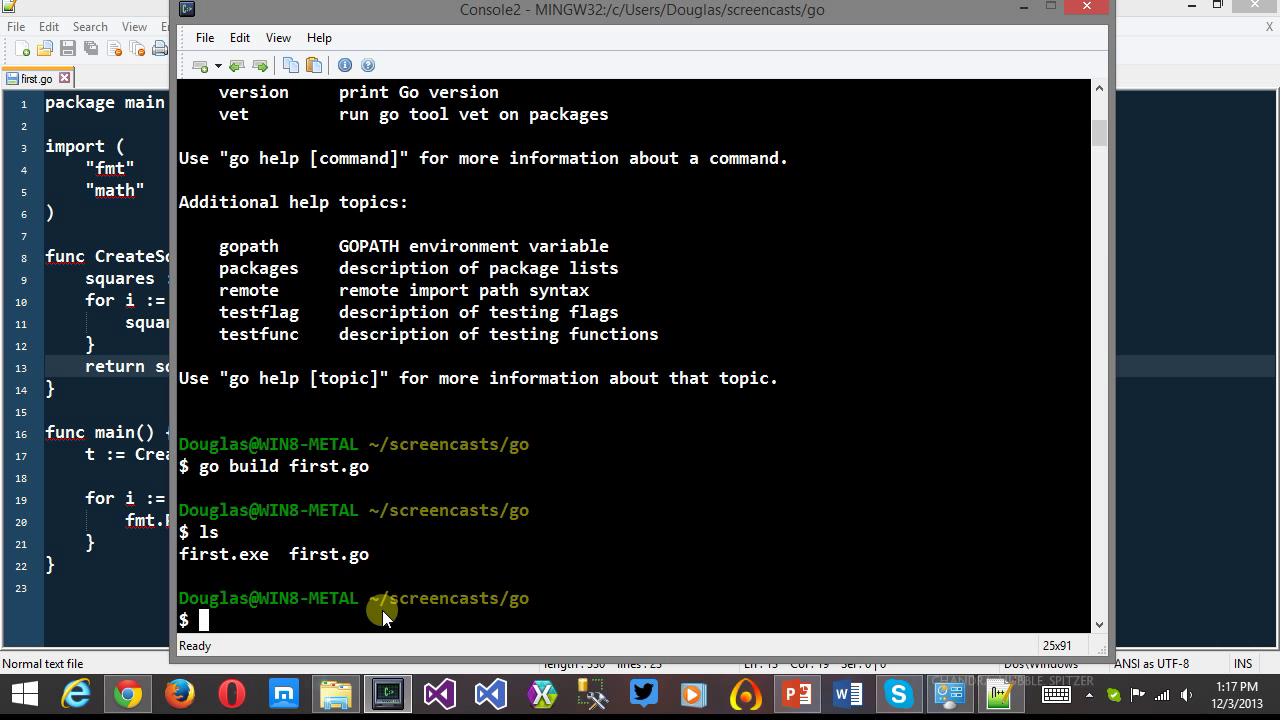
Run ./first.exe to print squares 0 through 81, then type 'go run first.go'.
{"action": "type", "text": "./first.exe"}
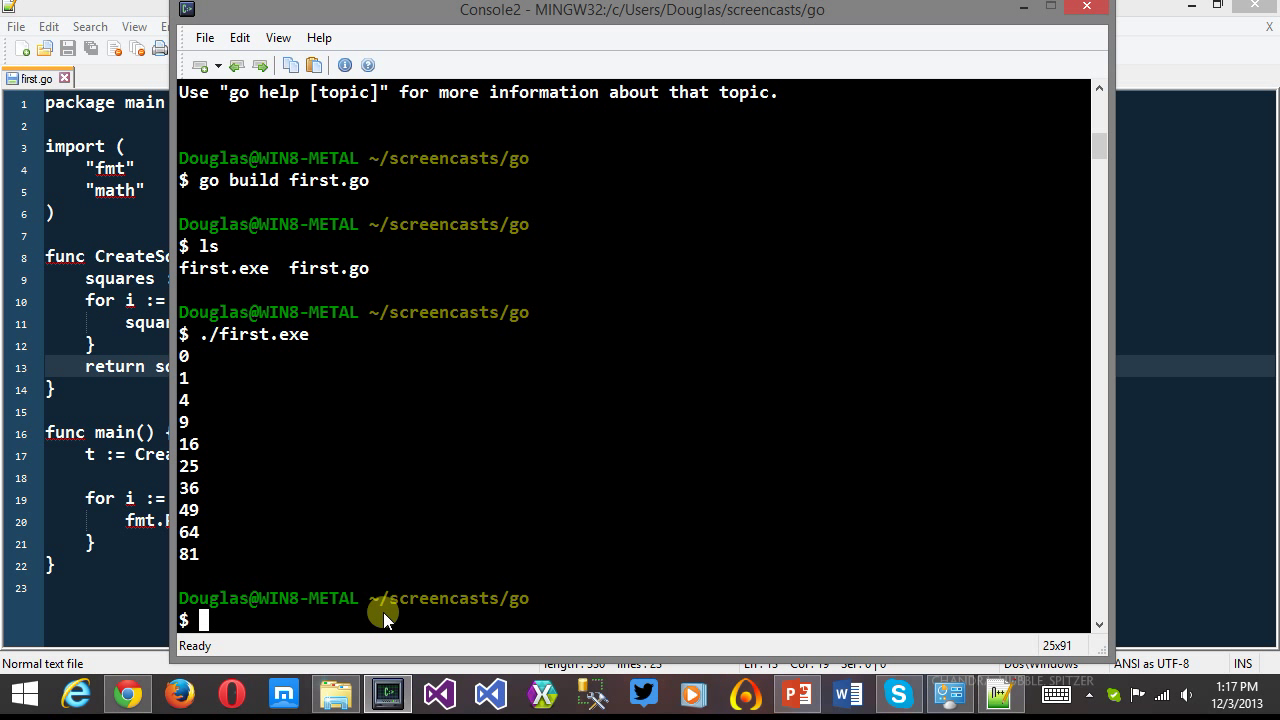
{"action": "type", "text": "go"}
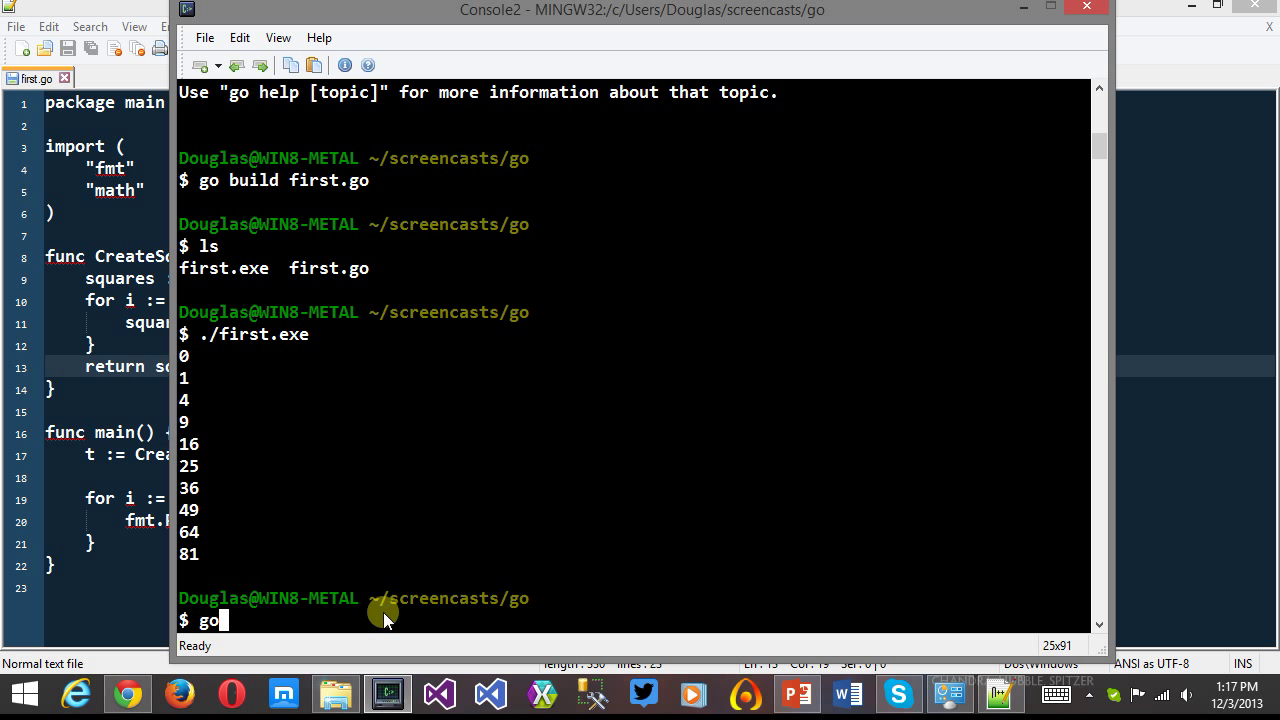
{"action": "type", "text": "run ."}
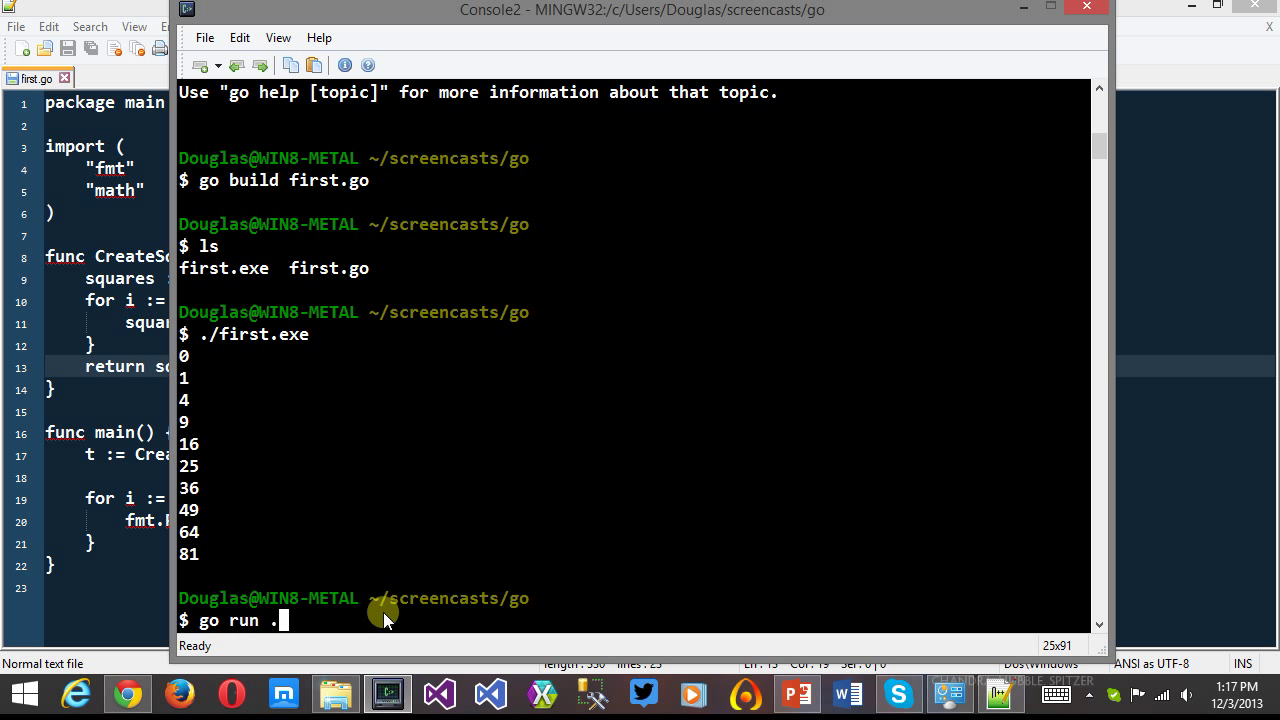
{"action": "type", "text": "first.go"}
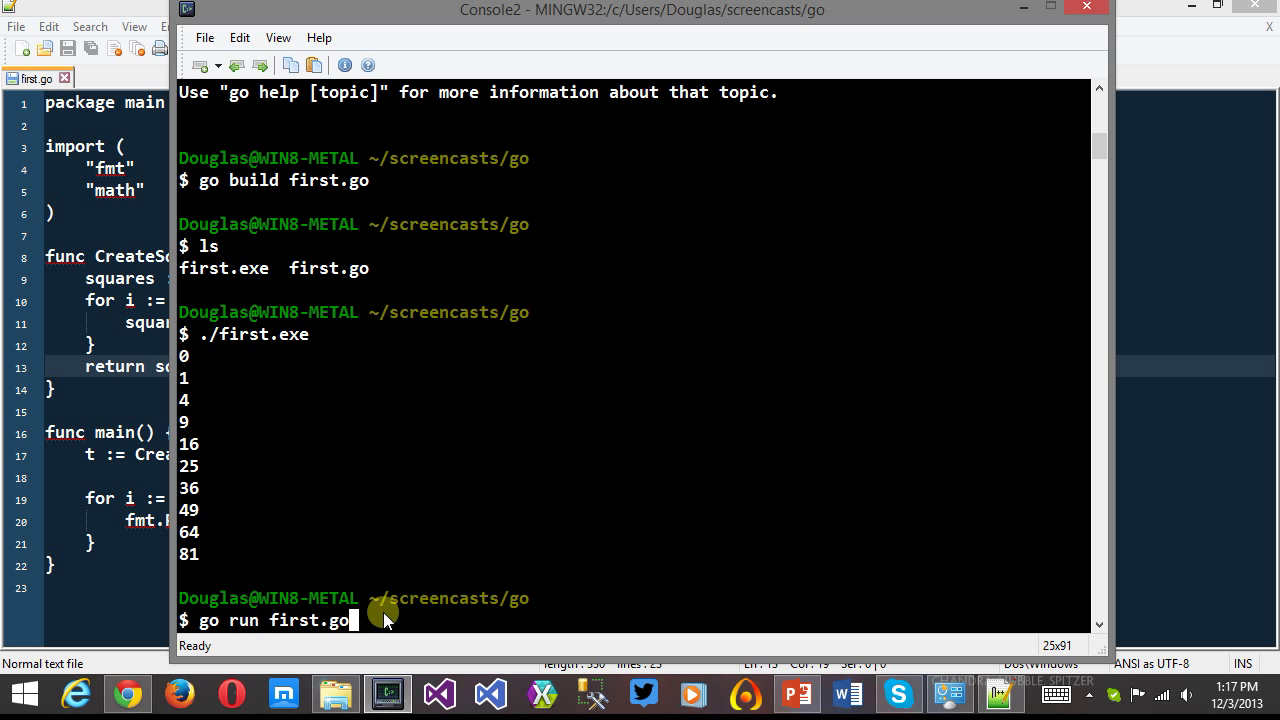